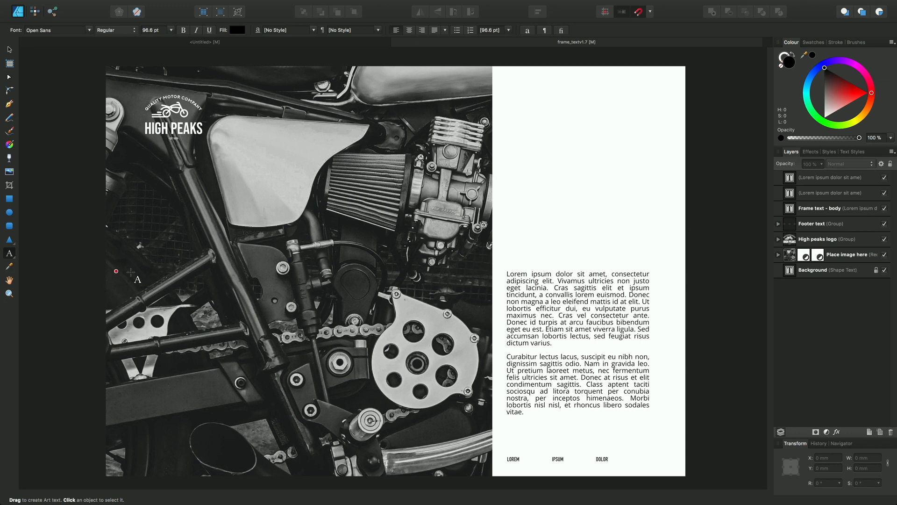
mouse_move(258, 267)
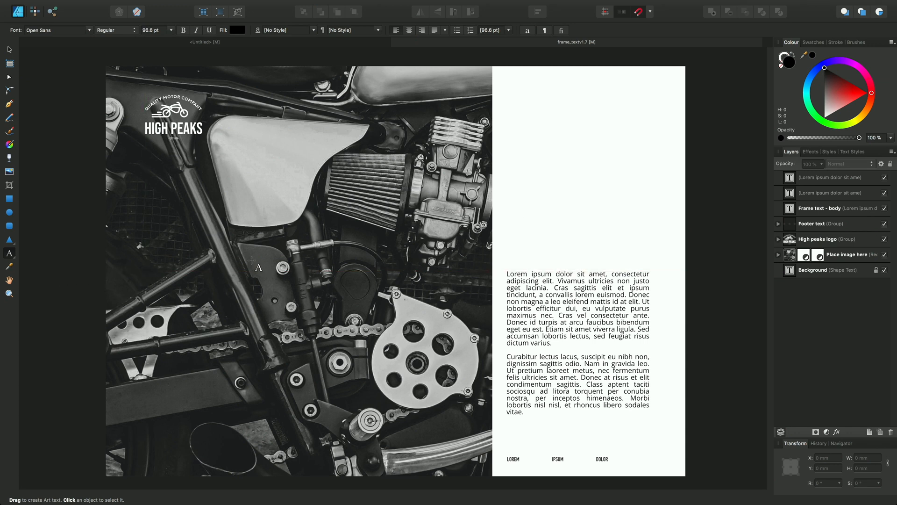
- Switch to the Artistic Text Tool from the text tool flyout
click(10, 252)
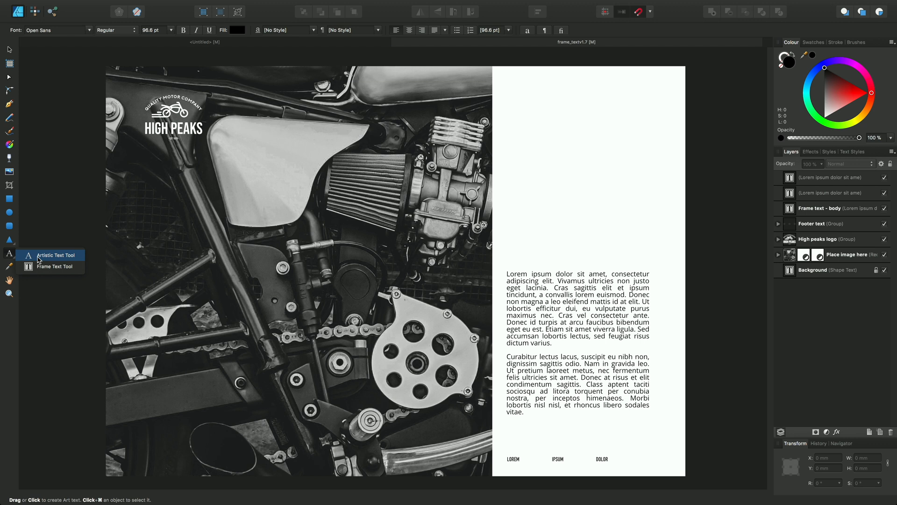
click(54, 255)
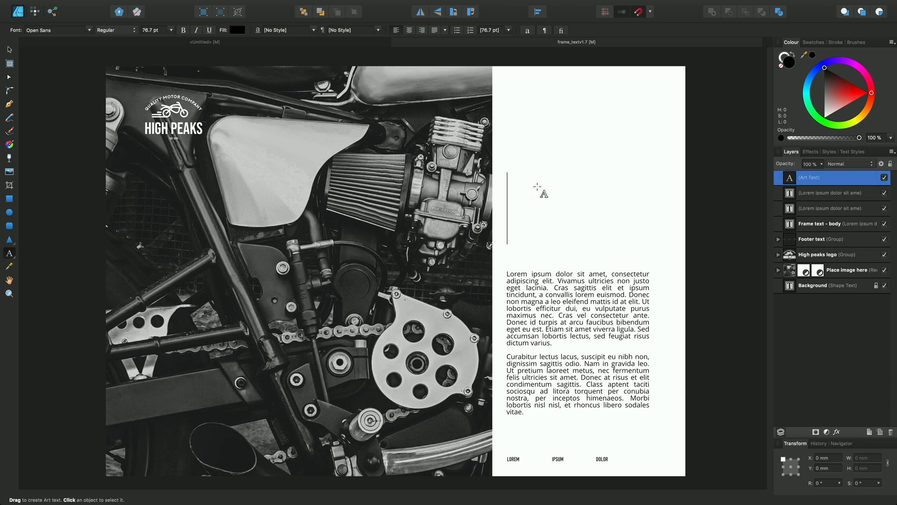
- Type the headline 'TORQUE' above the body text on the right page
text(TOR)
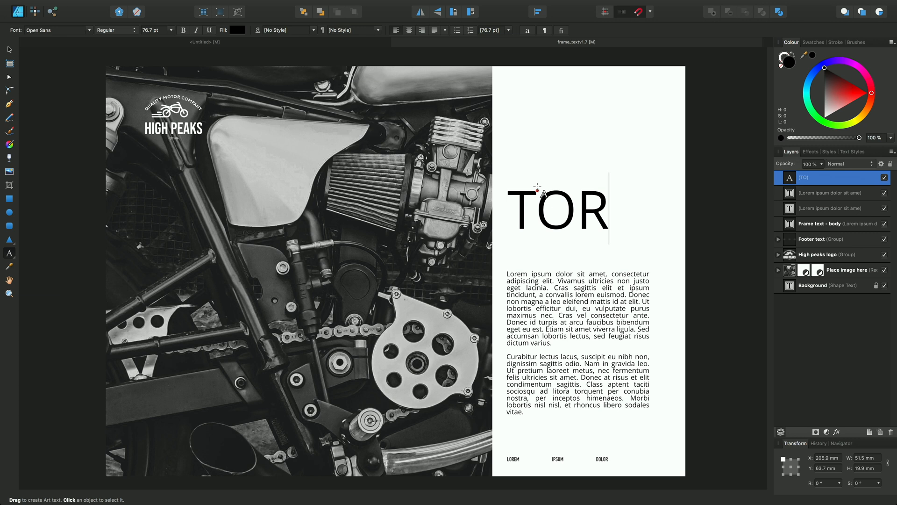
text(QUE)
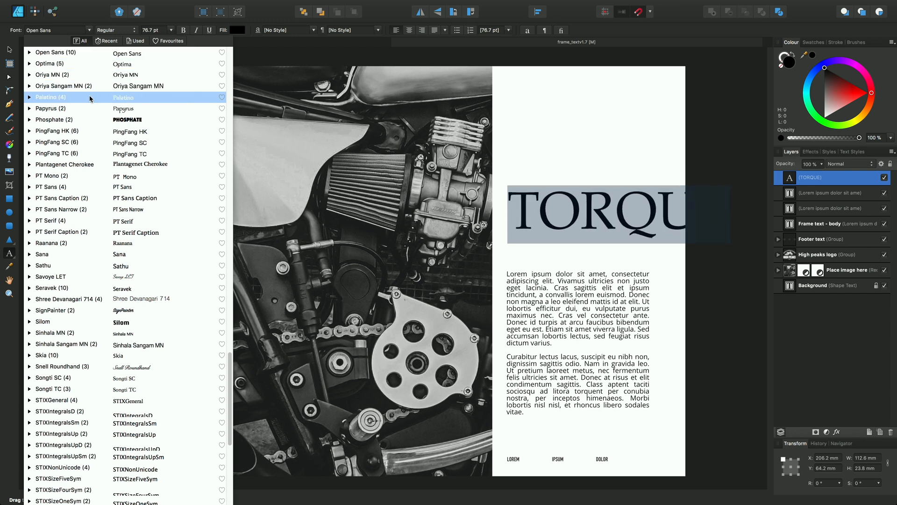
- Search 'din' and set TORQUE to DIN Condensed, Bold weight, 80 pt
text(din)
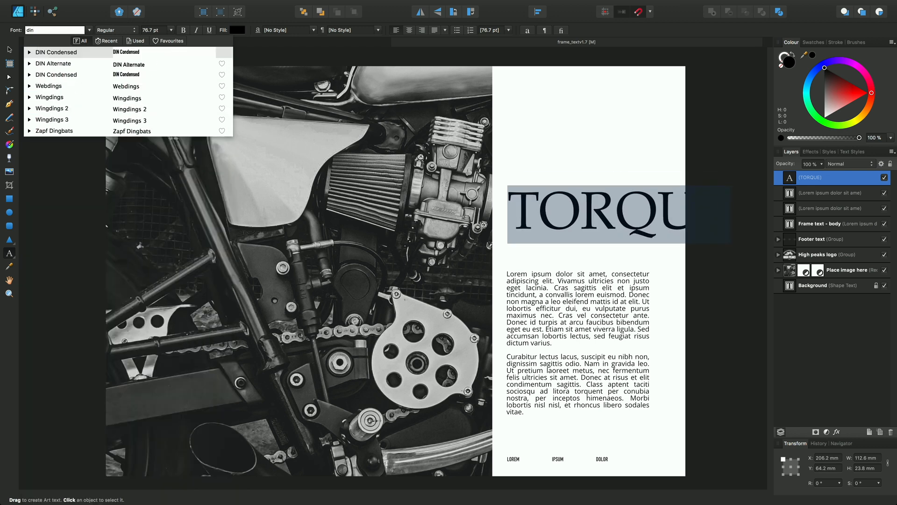
click(54, 52)
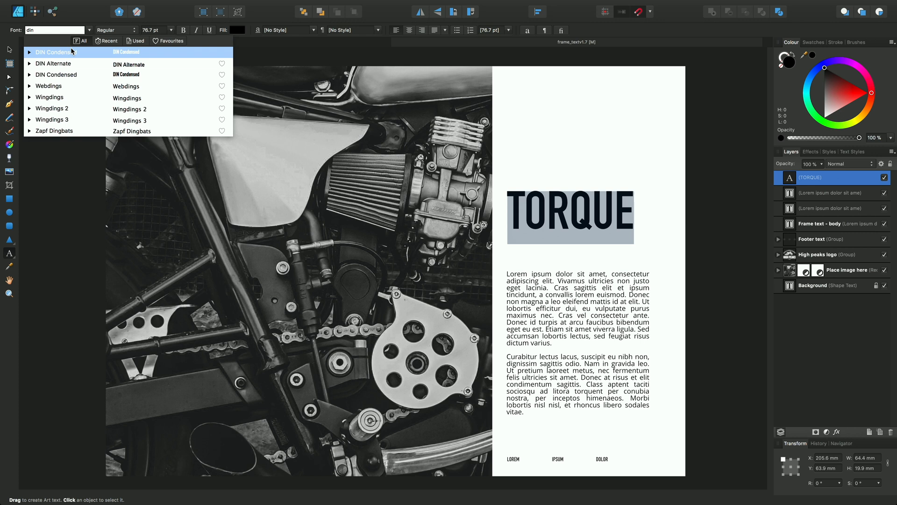
click(56, 51)
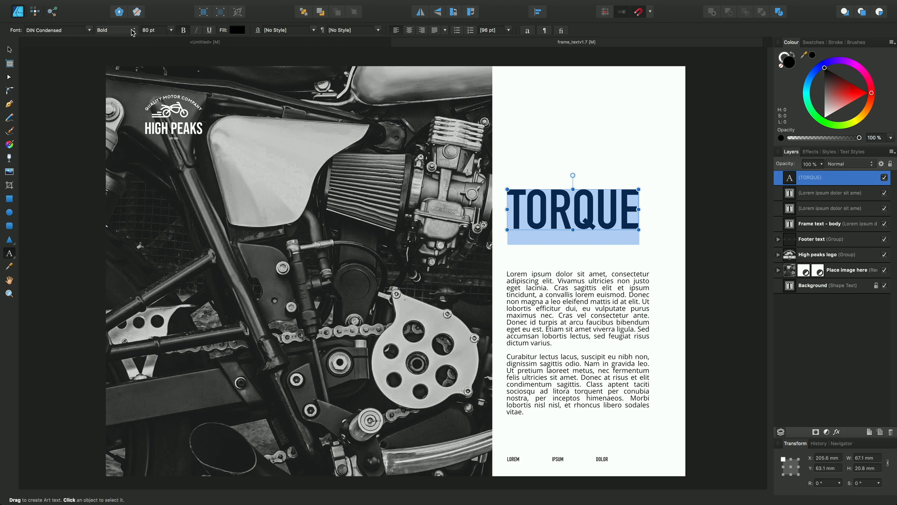
click(133, 30)
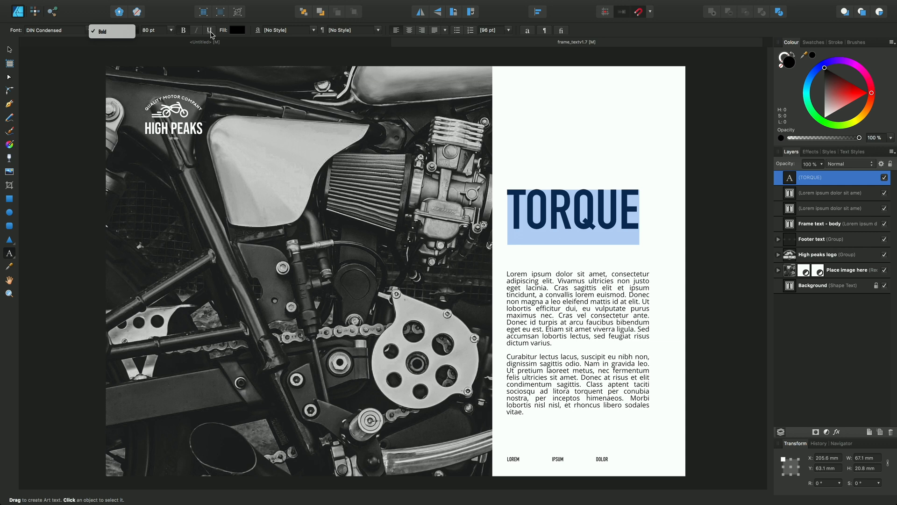
mouse_move(89, 46)
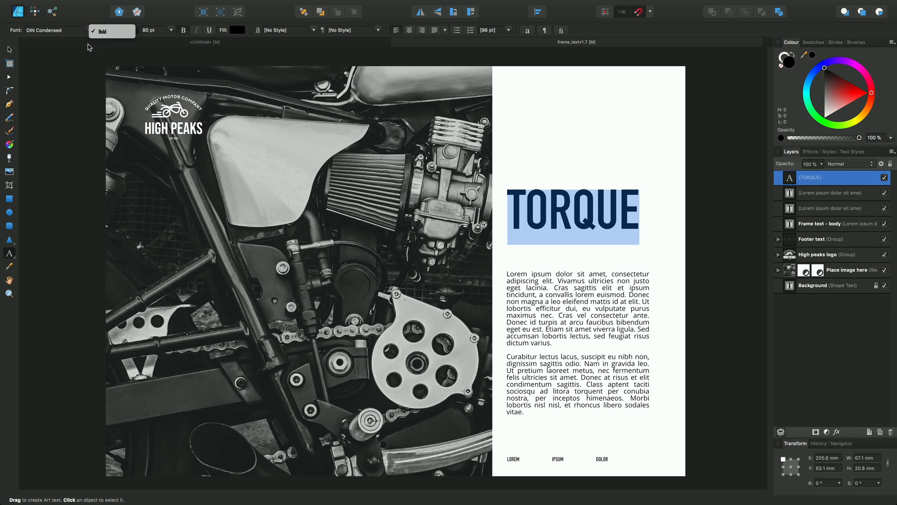
click(112, 30)
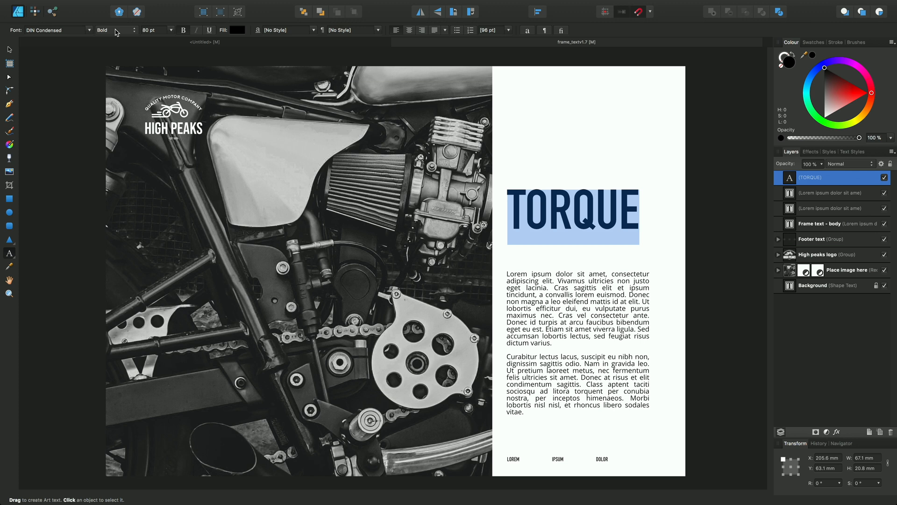
click(572, 216)
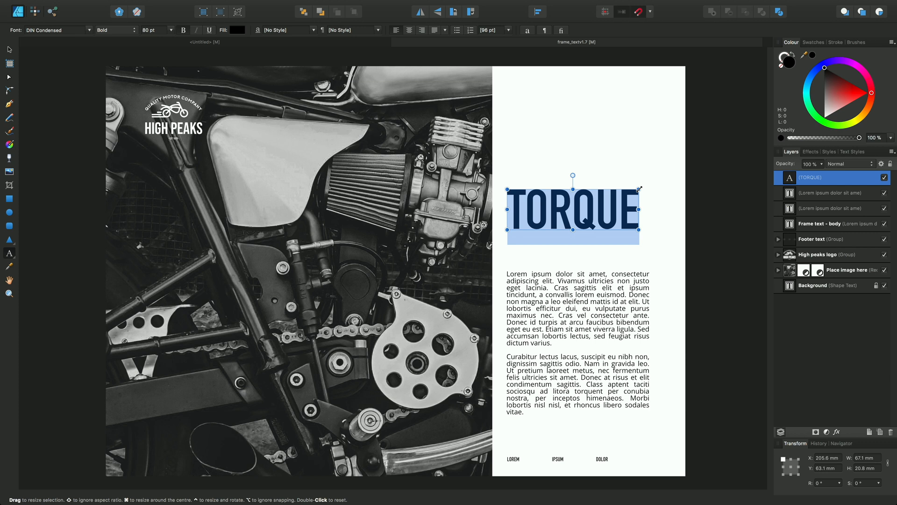
- Drag-scale TORQUE to about 87 pt, matching the body text width
drag(639, 242, 660, 248)
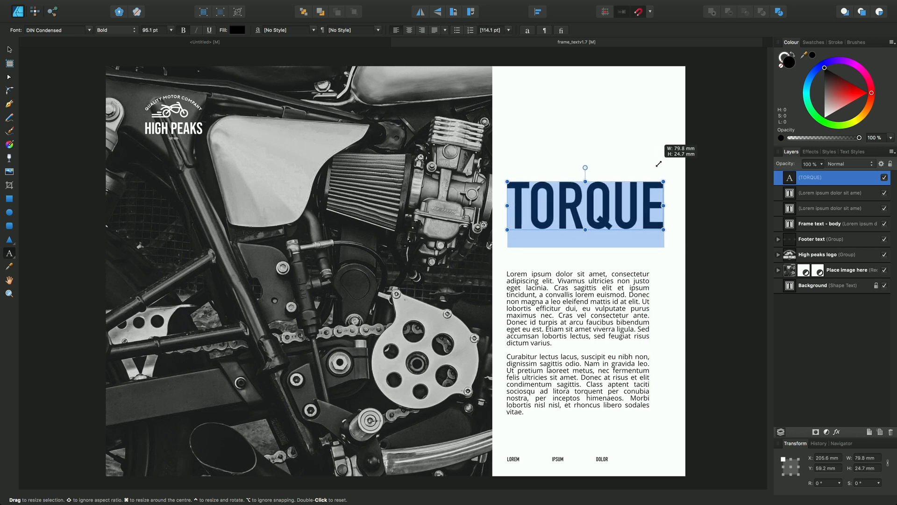
drag(663, 235, 649, 231)
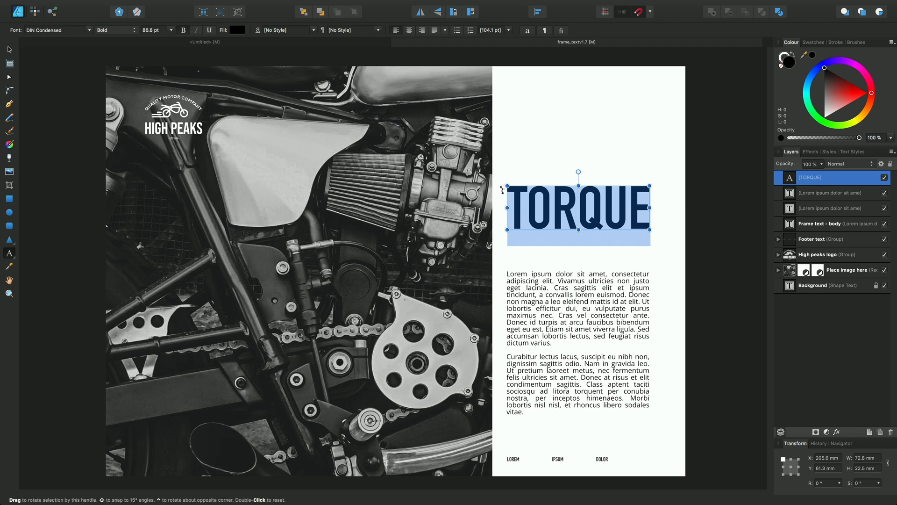
mouse_move(505, 188)
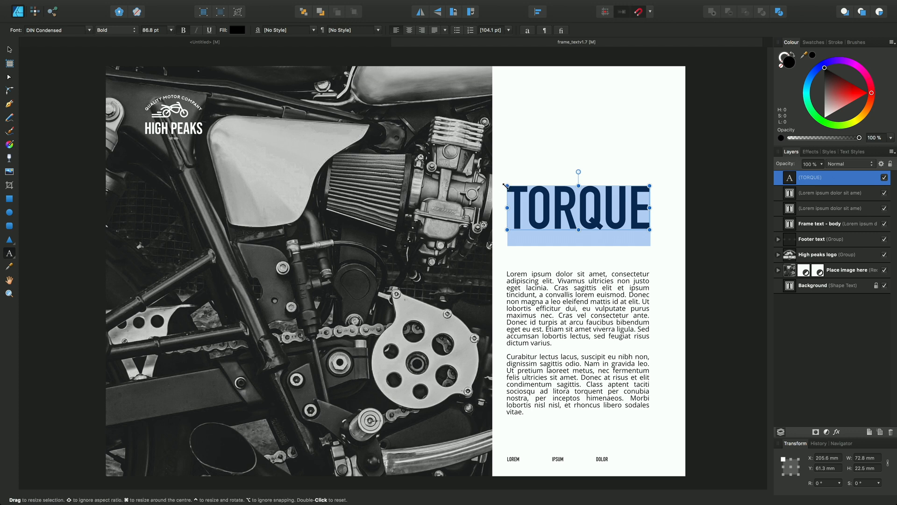
drag(507, 187, 531, 197)
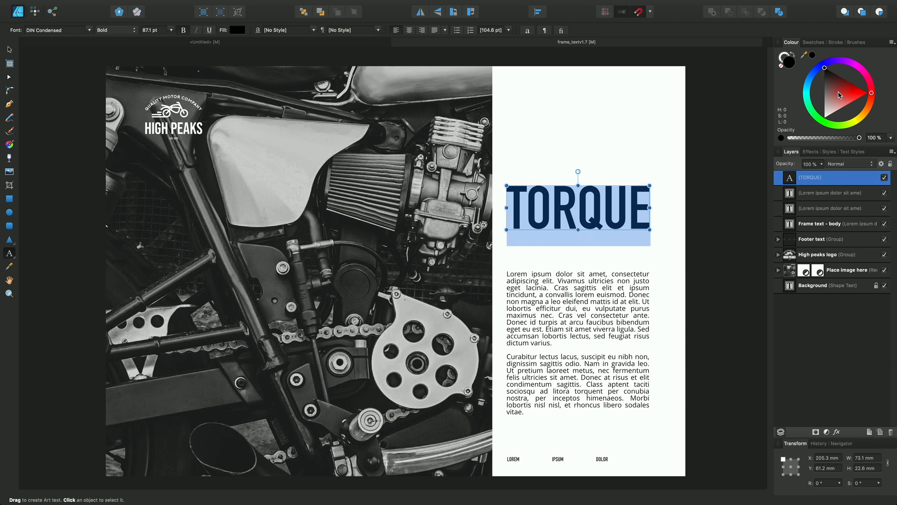
mouse_move(821, 123)
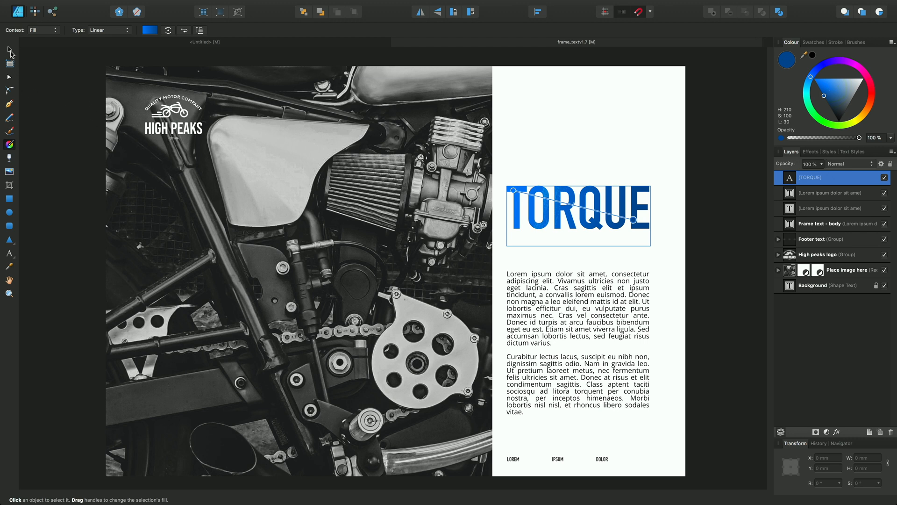
- Deselect to preview the blue gradient fill, then reselect the TORQUE text
click(551, 162)
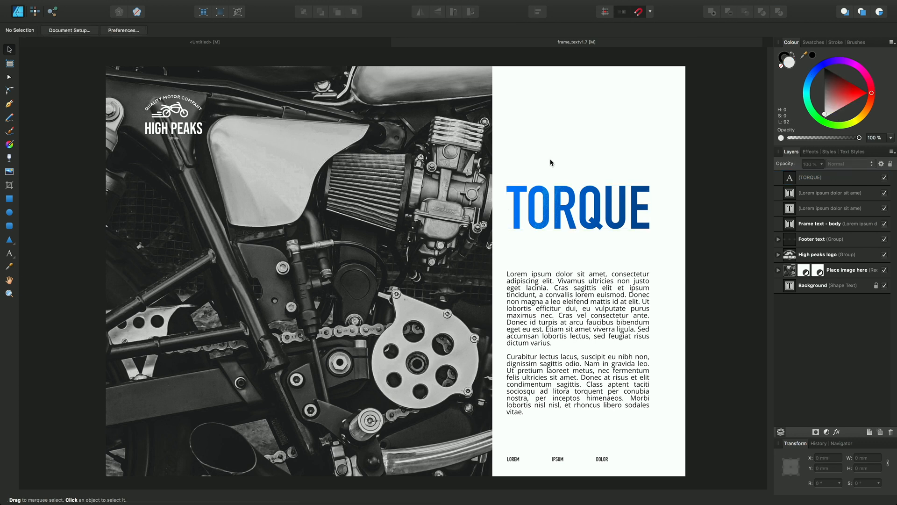
mouse_move(573, 193)
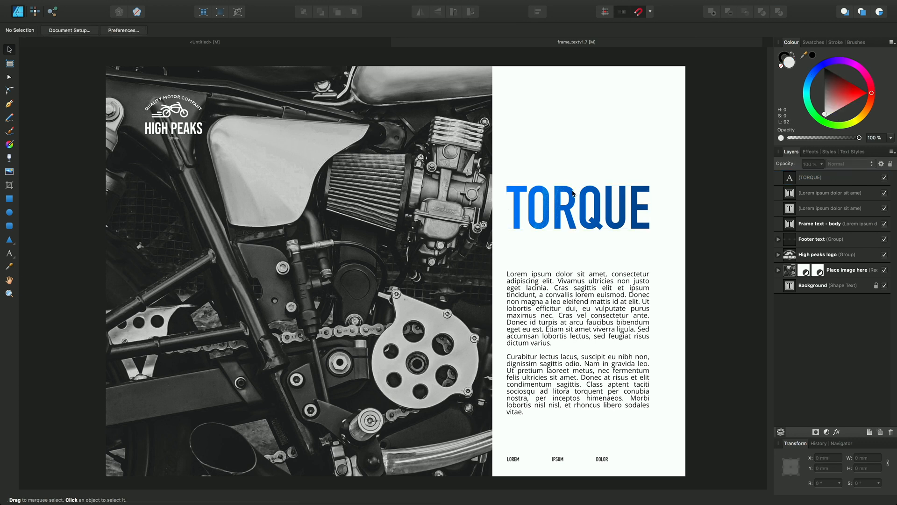
click(572, 207)
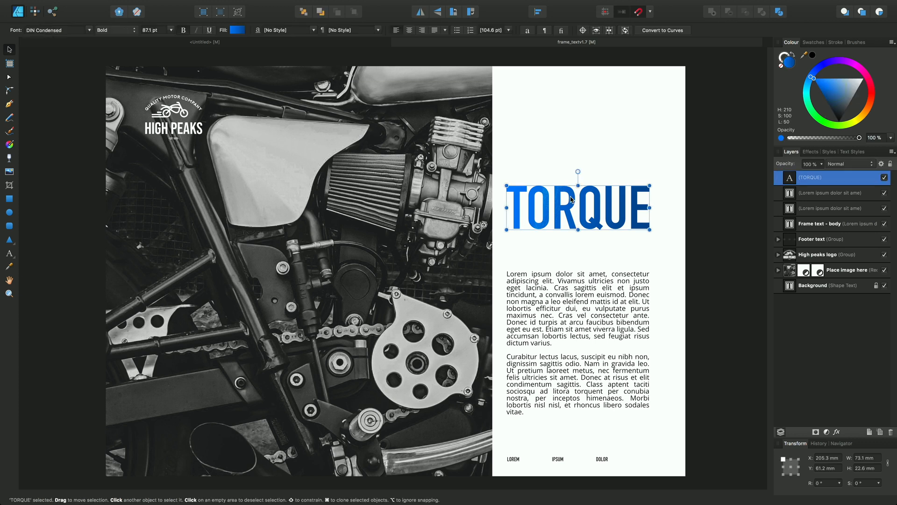
- Enable Outer Shadow on TORQUE with radius about 7 px and offset near 15 px
click(810, 151)
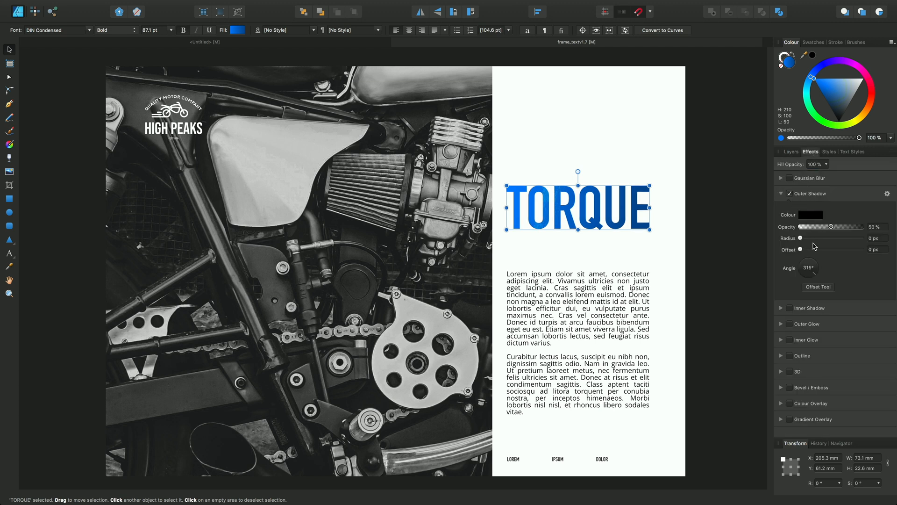
drag(793, 237, 822, 238)
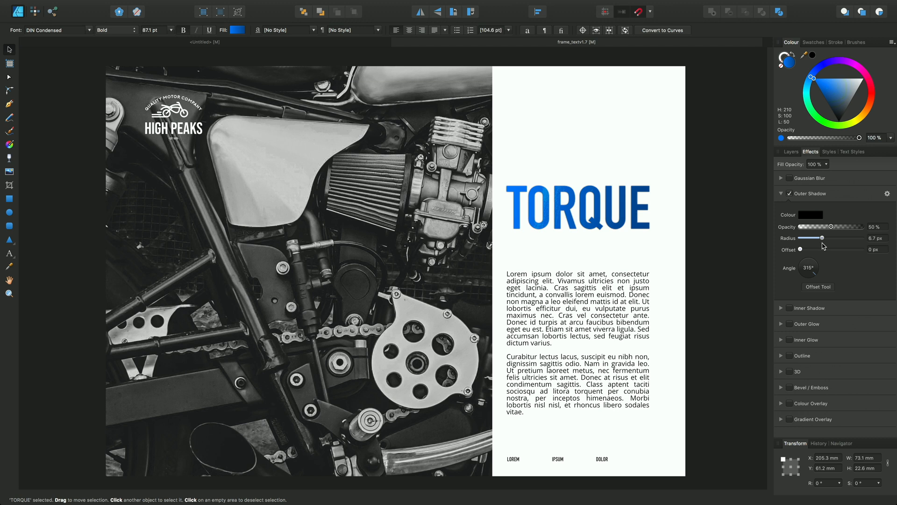
drag(796, 249, 810, 250)
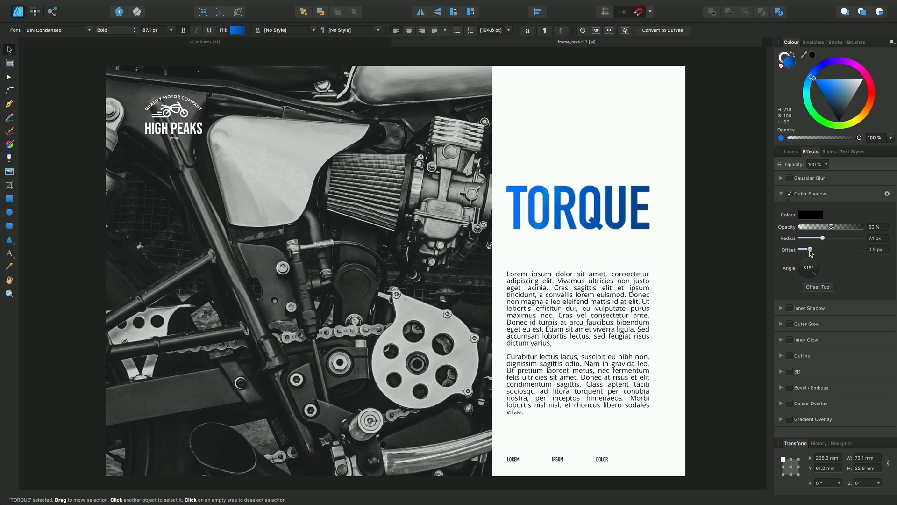
drag(804, 249, 826, 249)
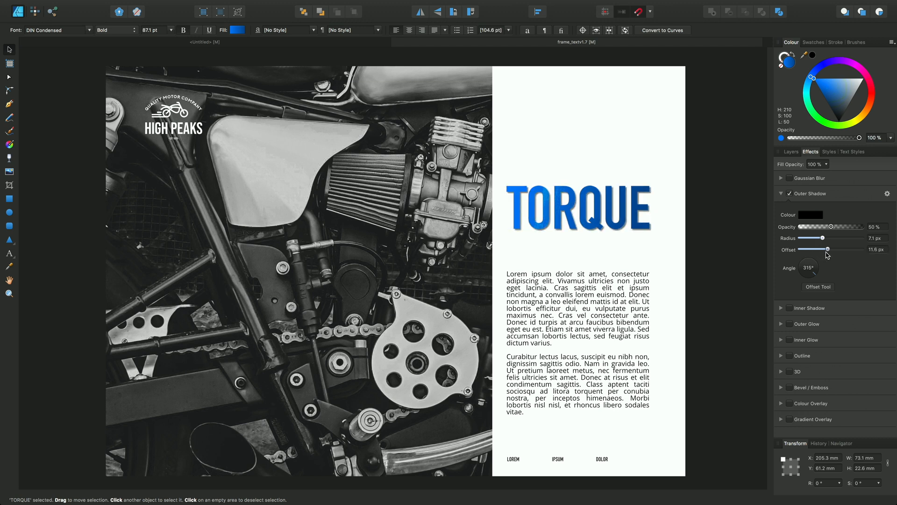
click(577, 207)
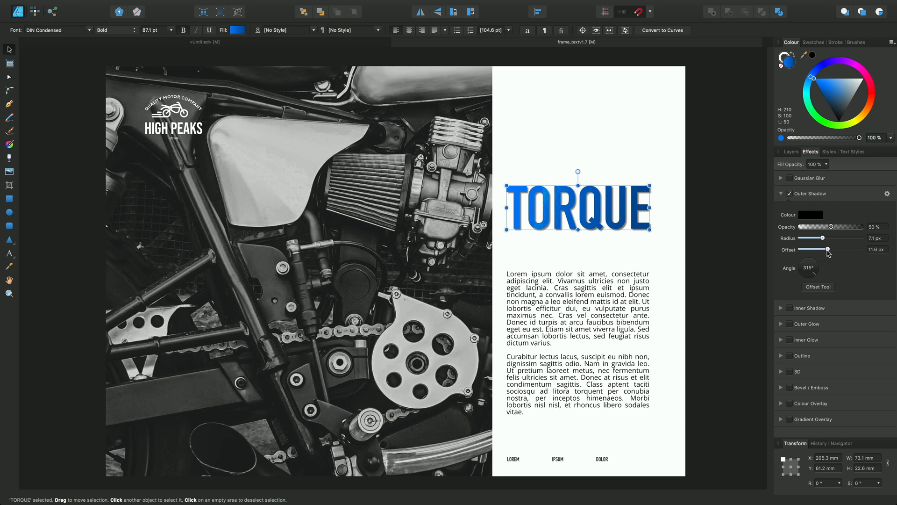
drag(823, 249, 831, 249)
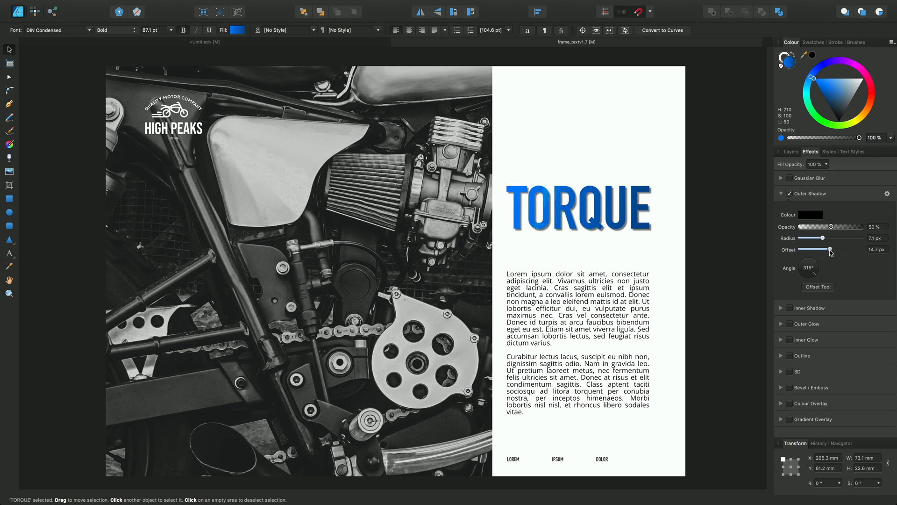